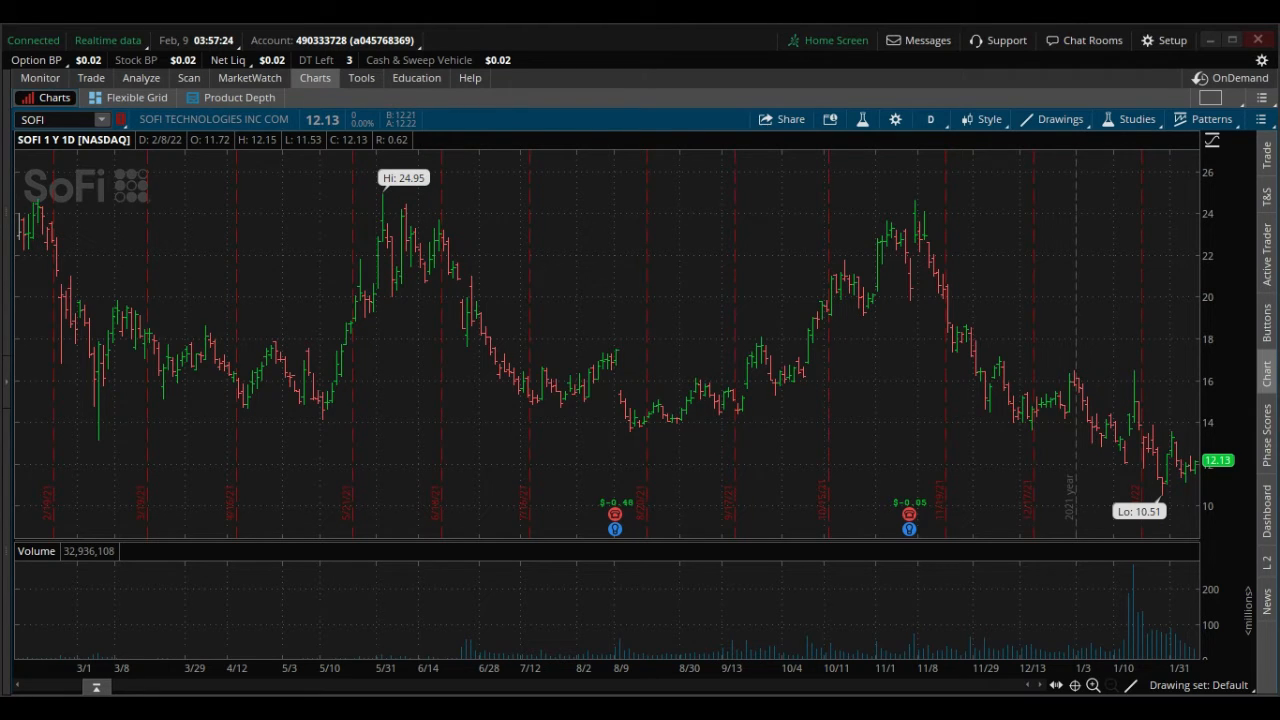
mouse_move(20, 140)
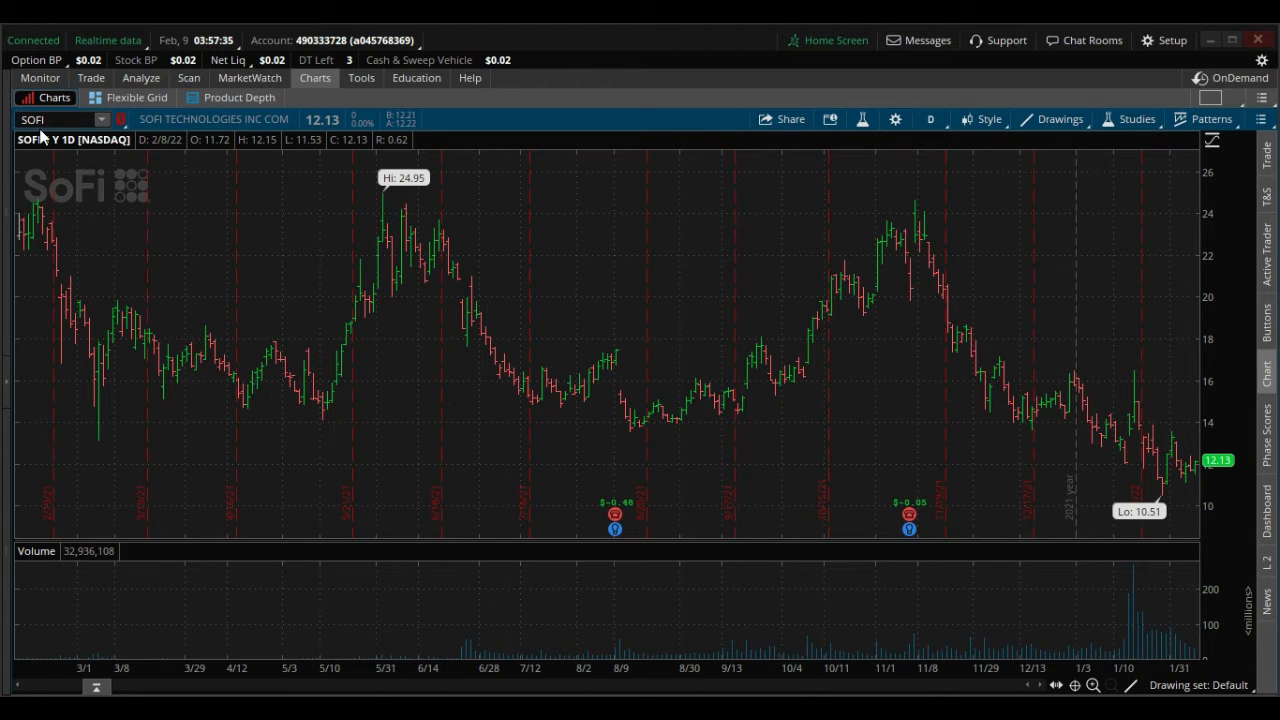
mouse_move(628, 516)
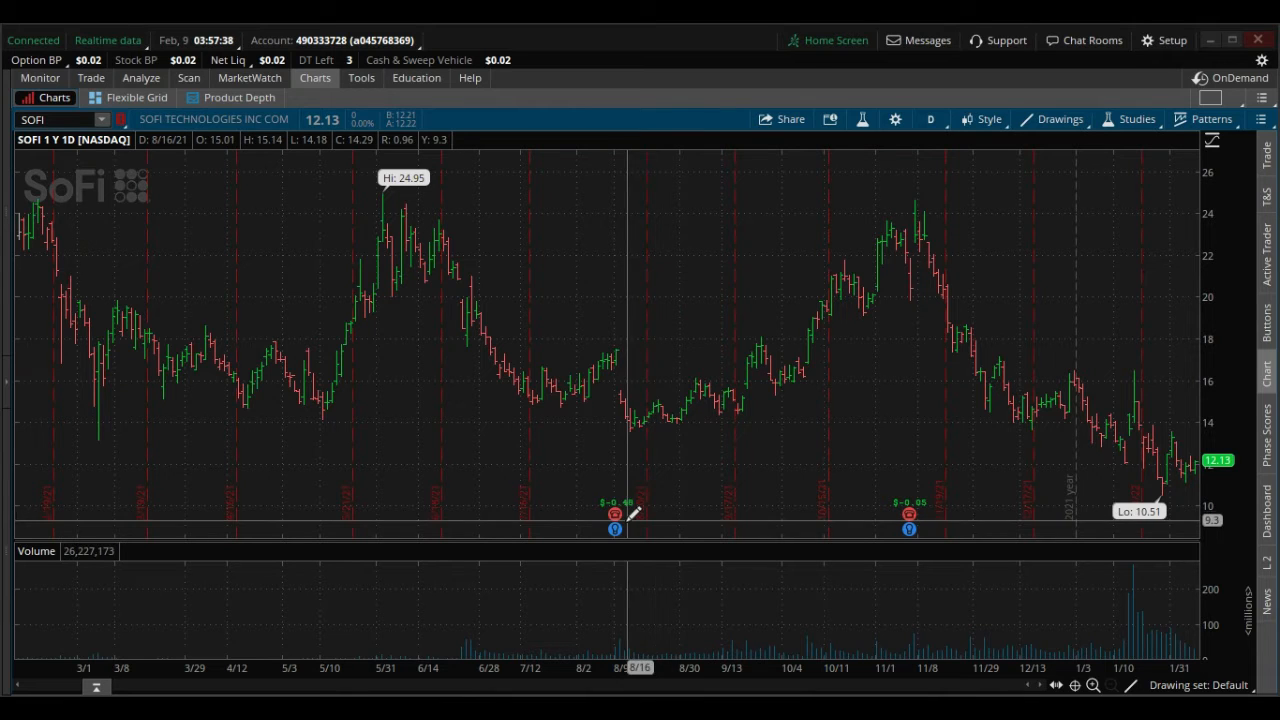
mouse_move(658, 512)
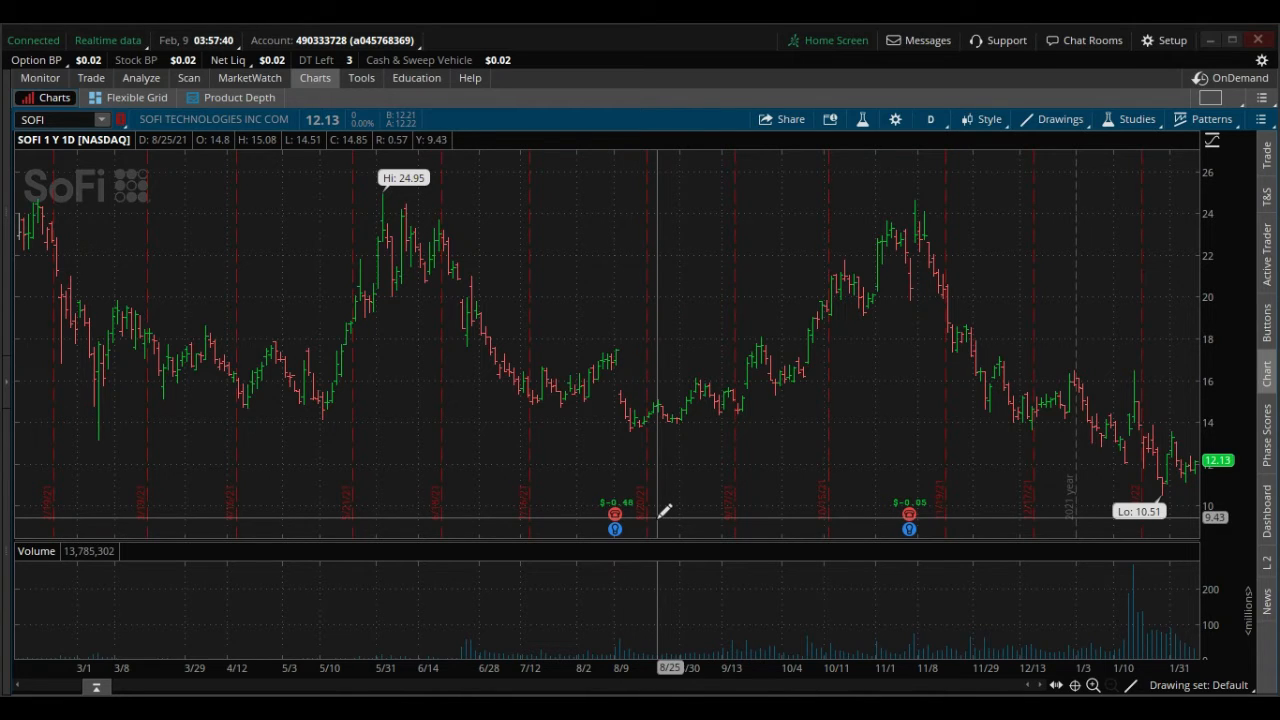
mouse_move(768, 444)
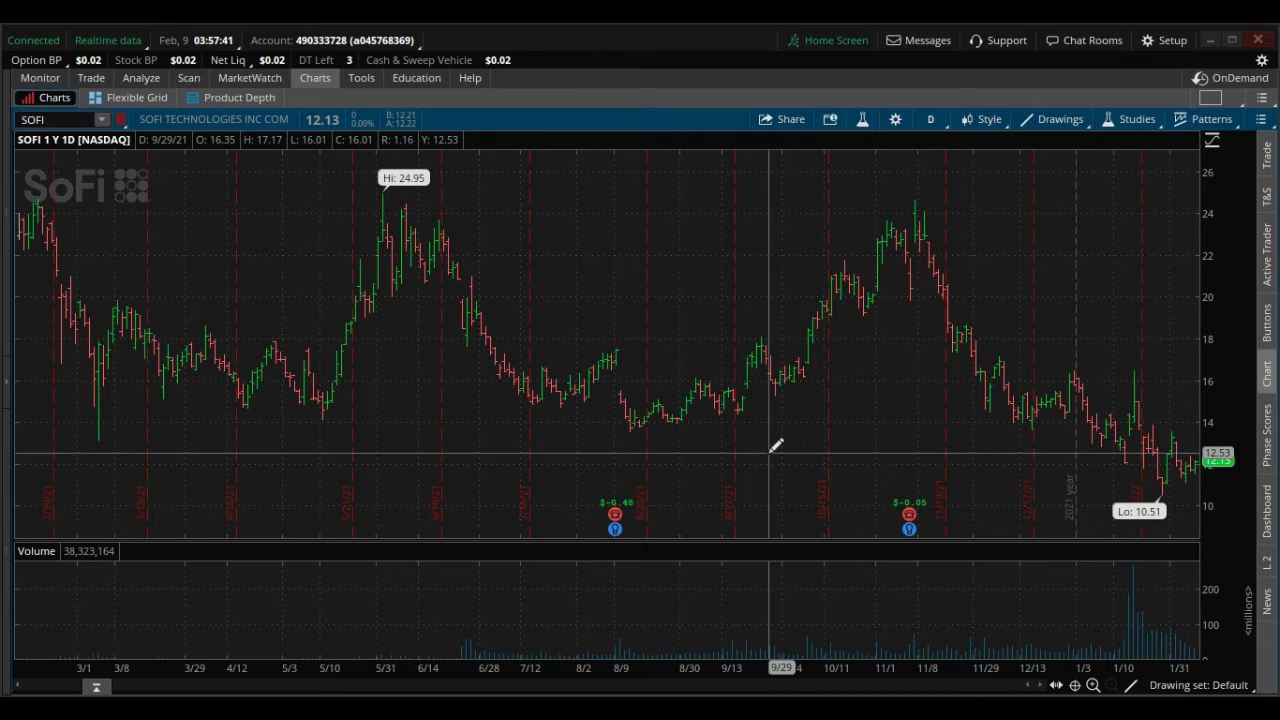
mouse_move(916, 384)
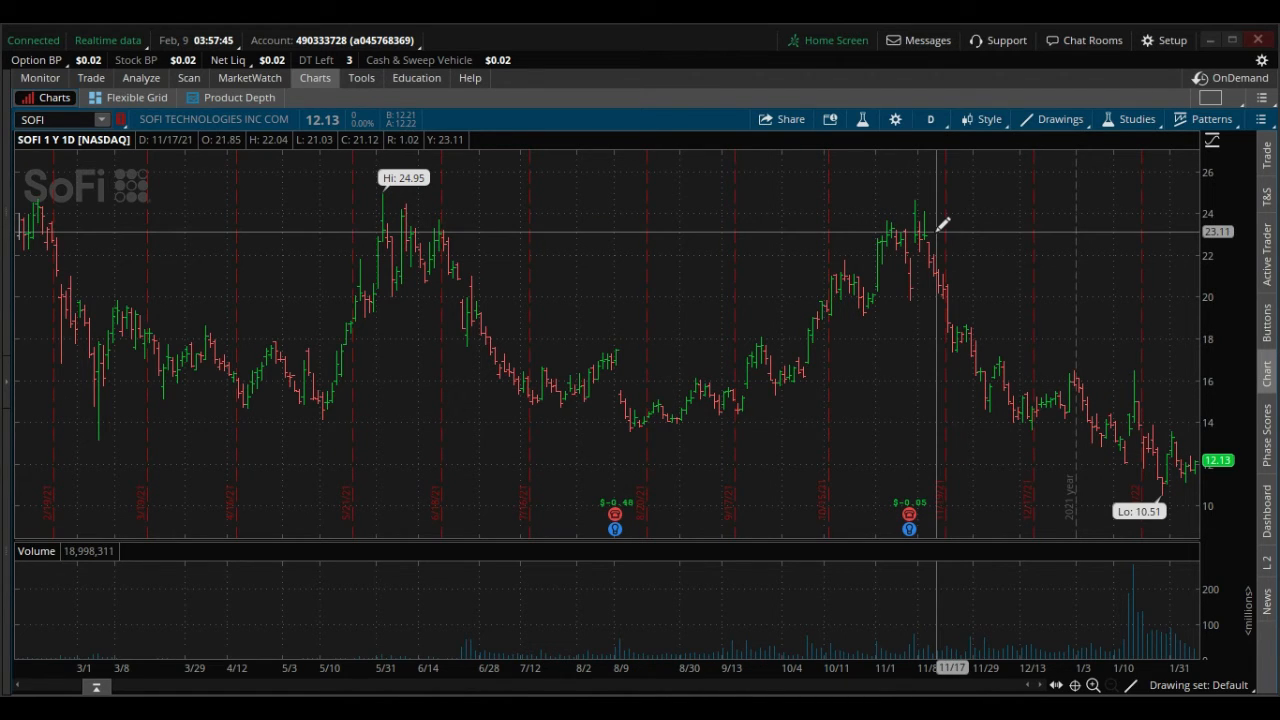
mouse_move(1176, 448)
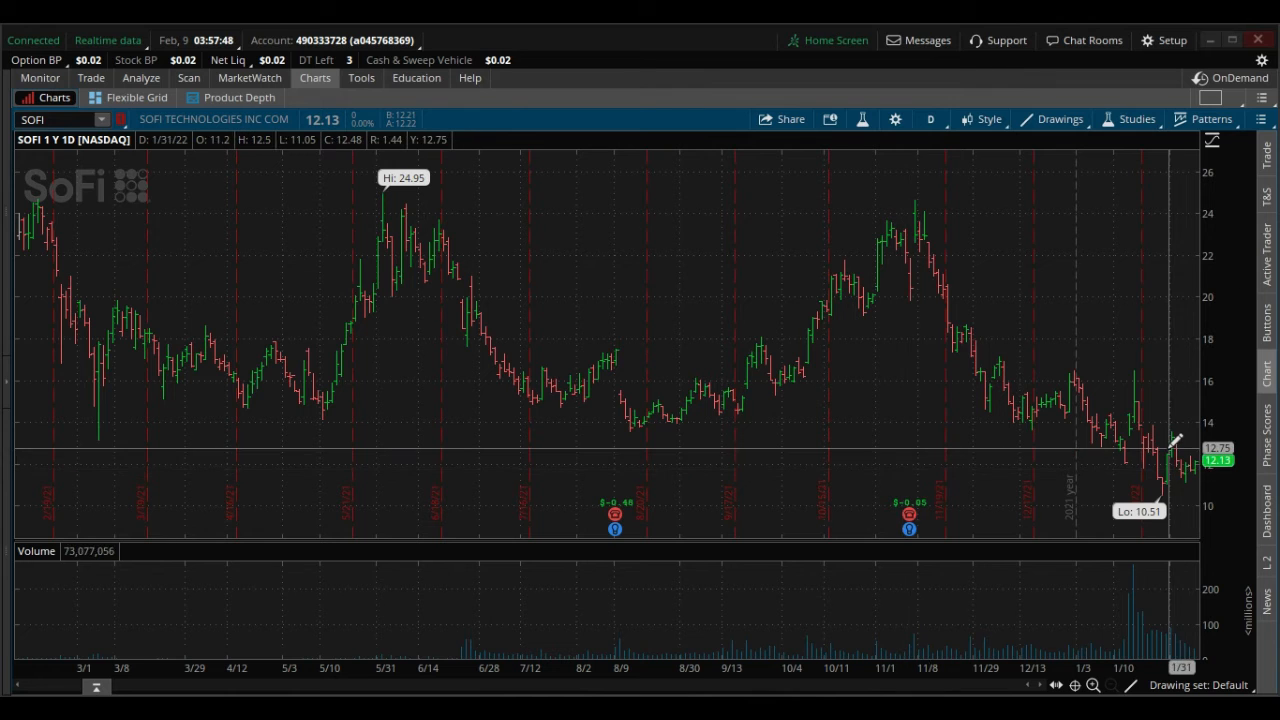
mouse_move(1096, 296)
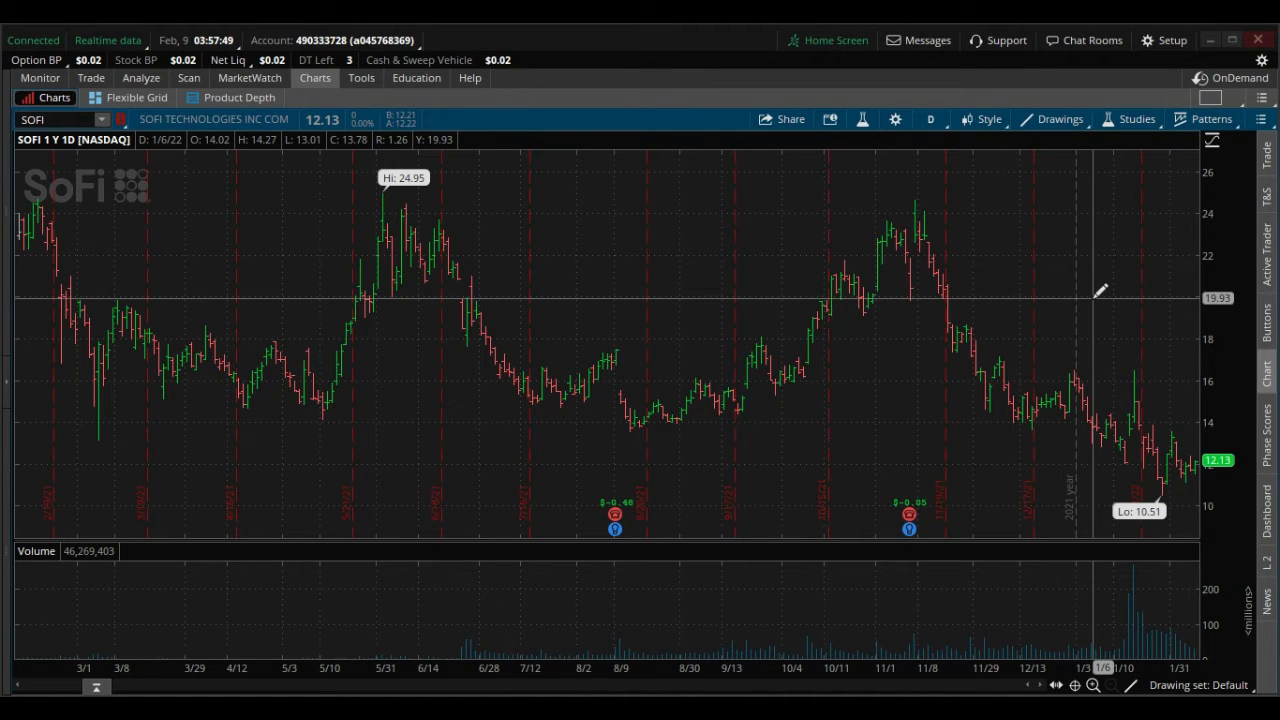
mouse_move(448, 172)
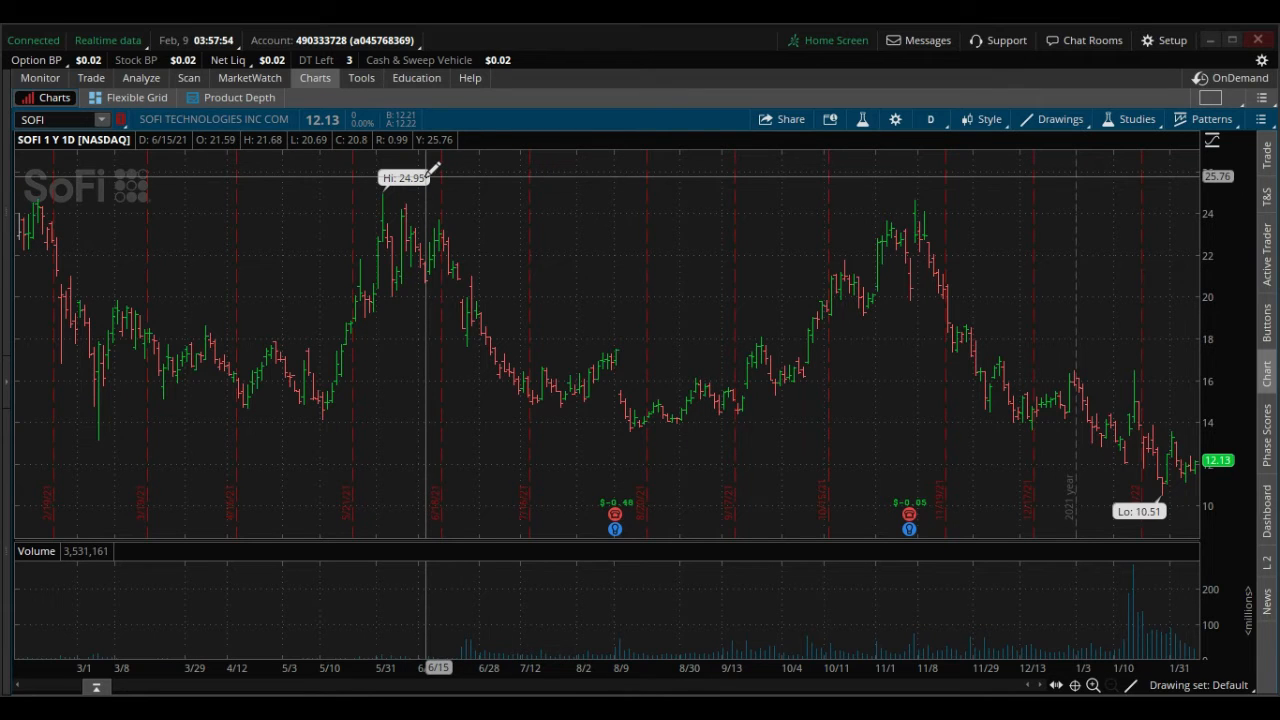
mouse_move(1212, 450)
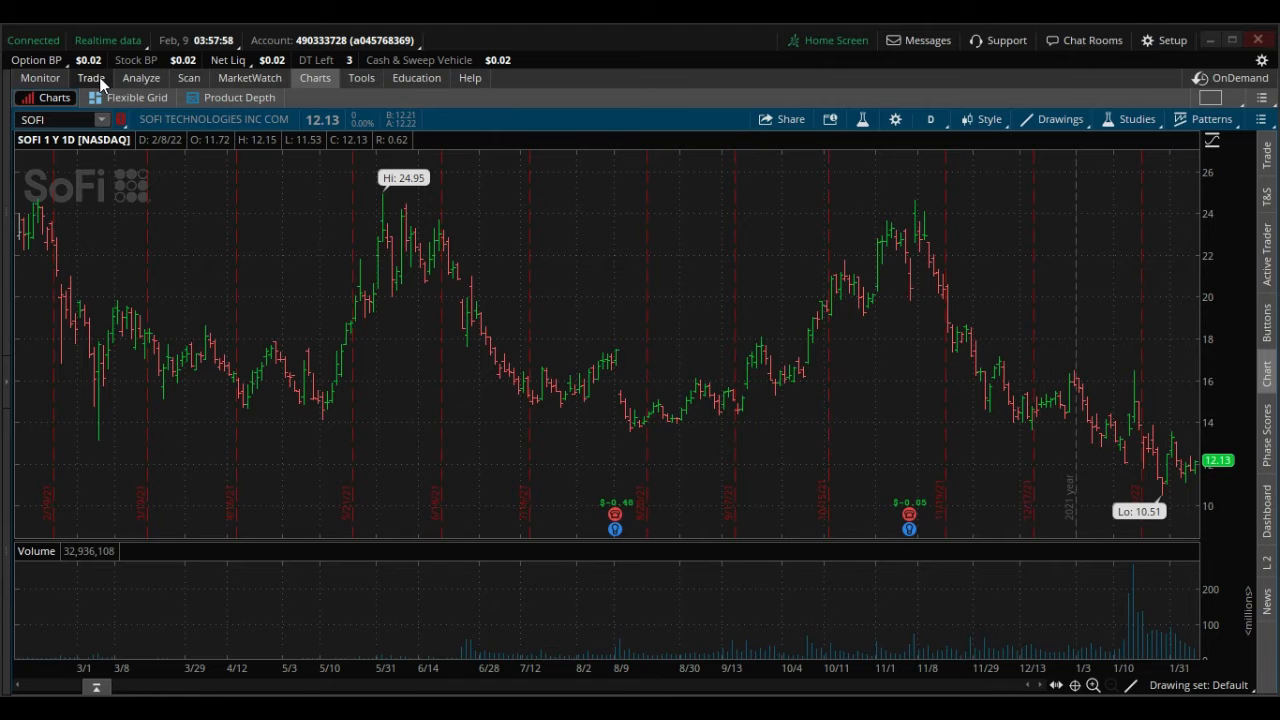
- Show SOFI's 4 MAR 22 weekly chain with the 12/13 call vertical staged at 0.41 debit
click(90, 76)
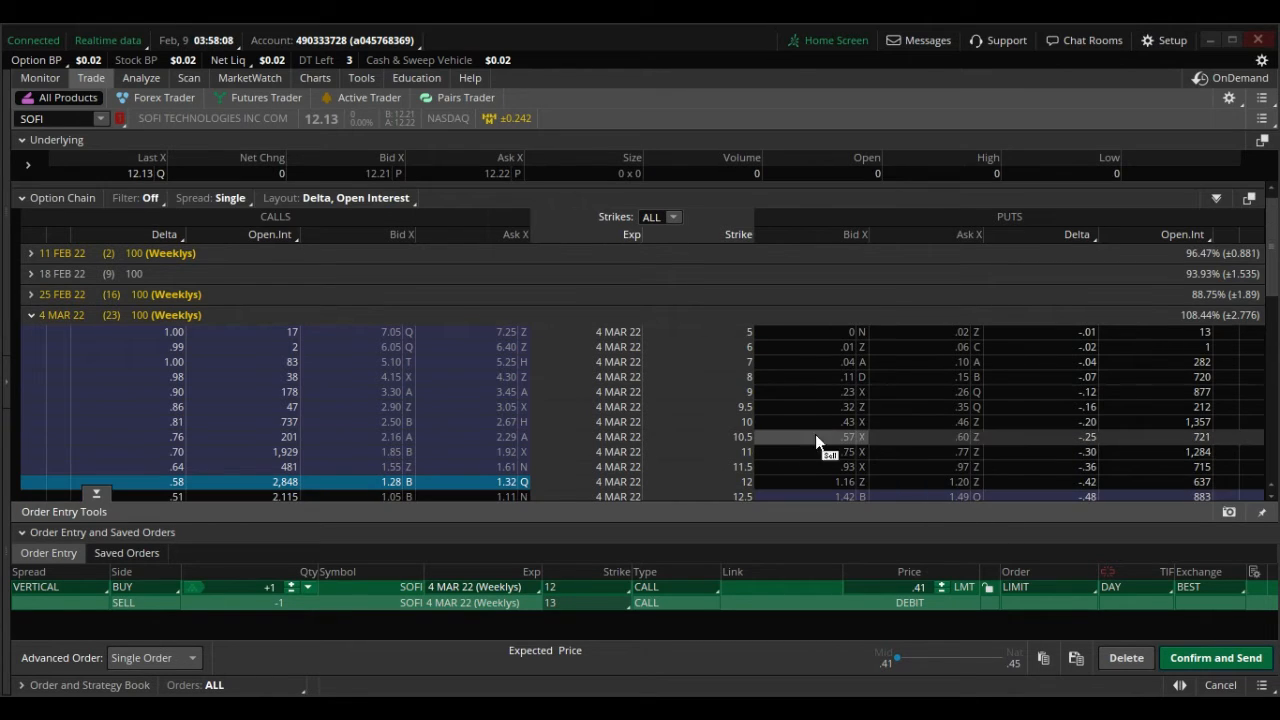
mouse_move(770, 432)
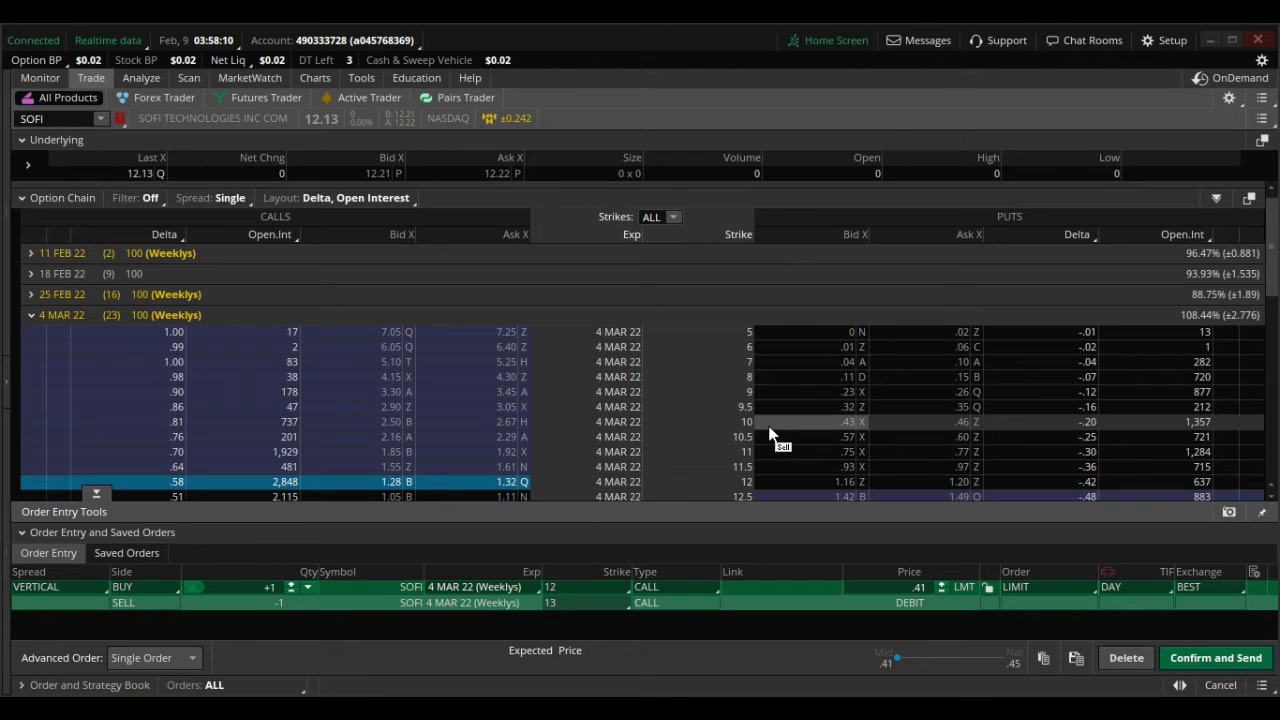
mouse_move(864, 440)
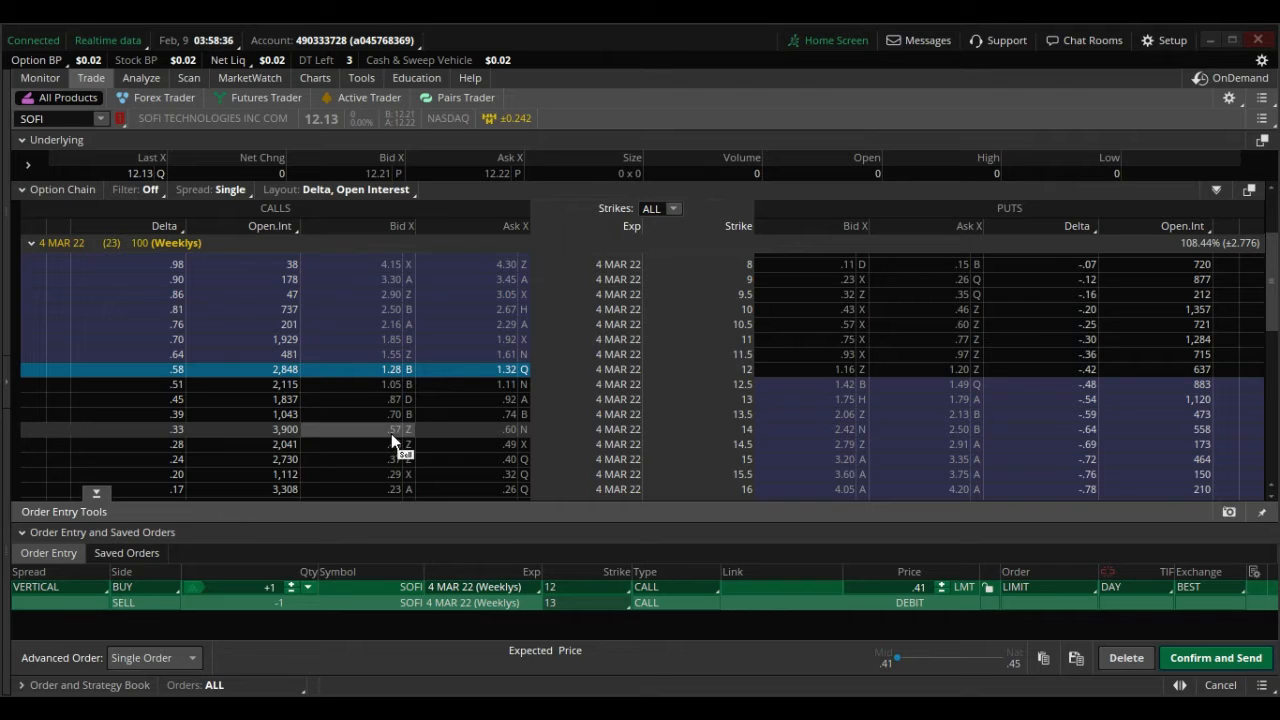
mouse_move(404, 444)
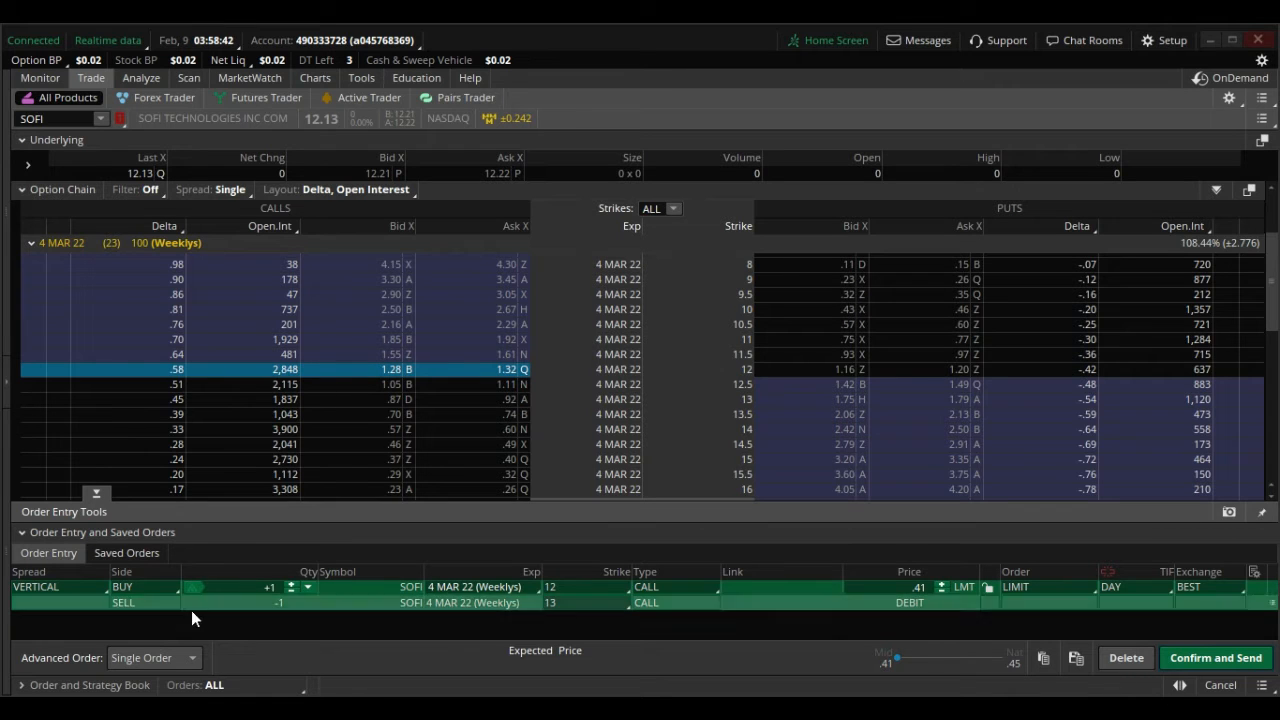
mouse_move(500, 644)
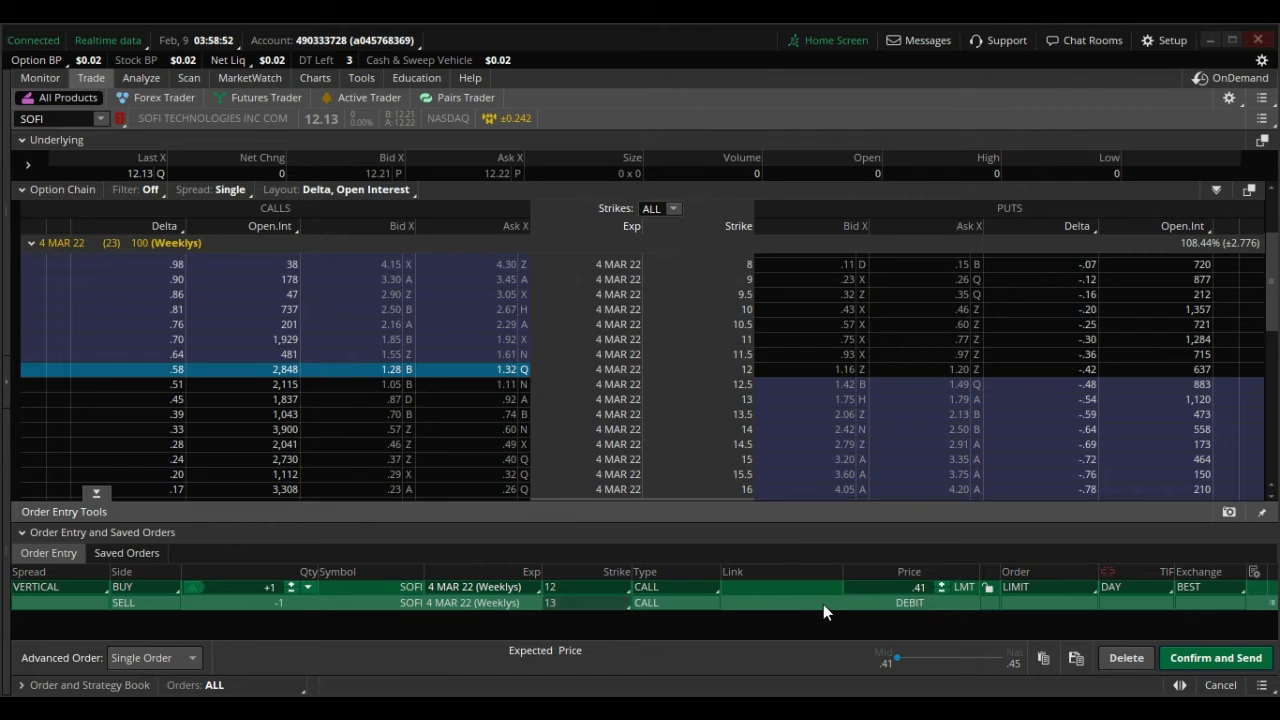
- Send the 12/13 call vertical order to the Risk Profile for P/L review
right_click(824, 596)
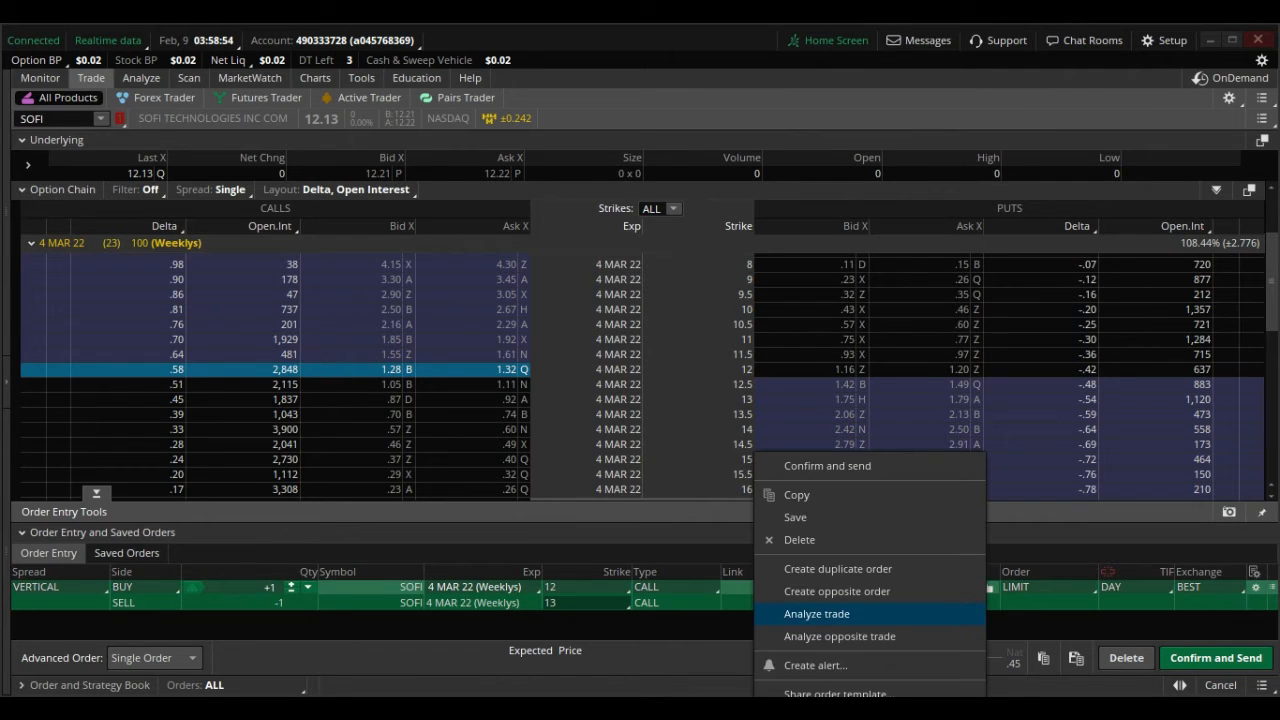
mouse_move(798, 620)
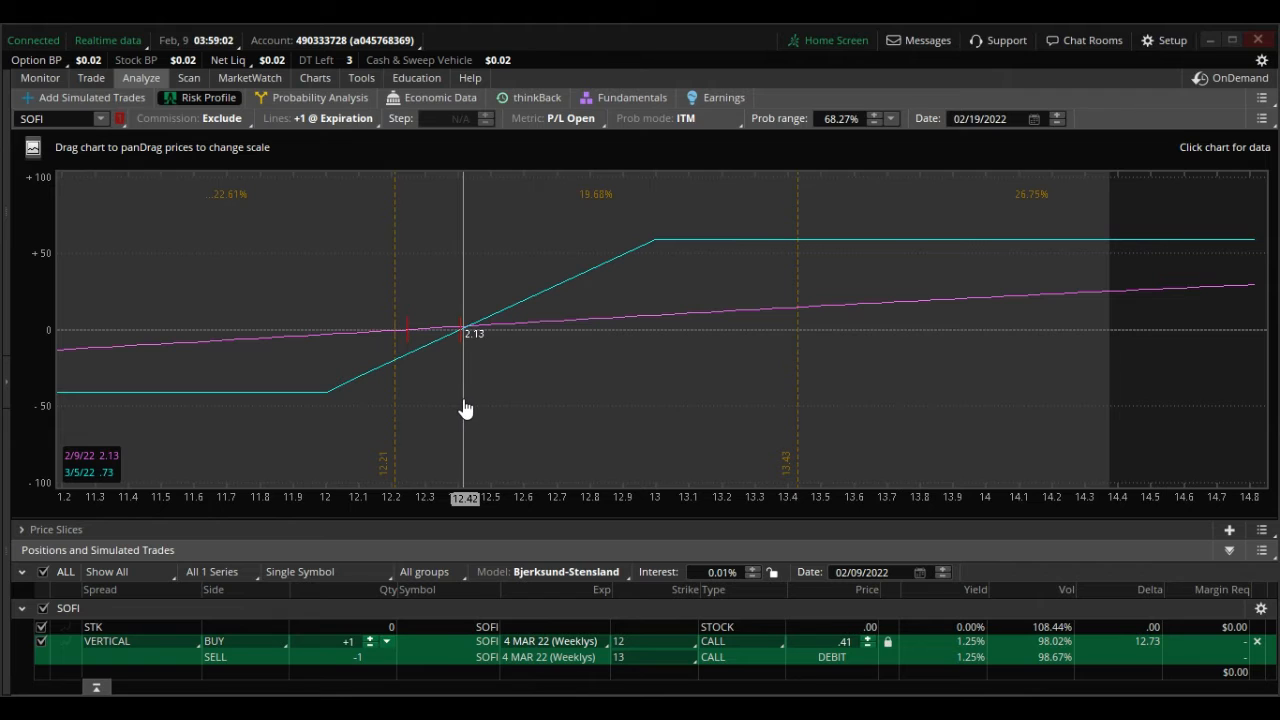
mouse_move(816, 394)
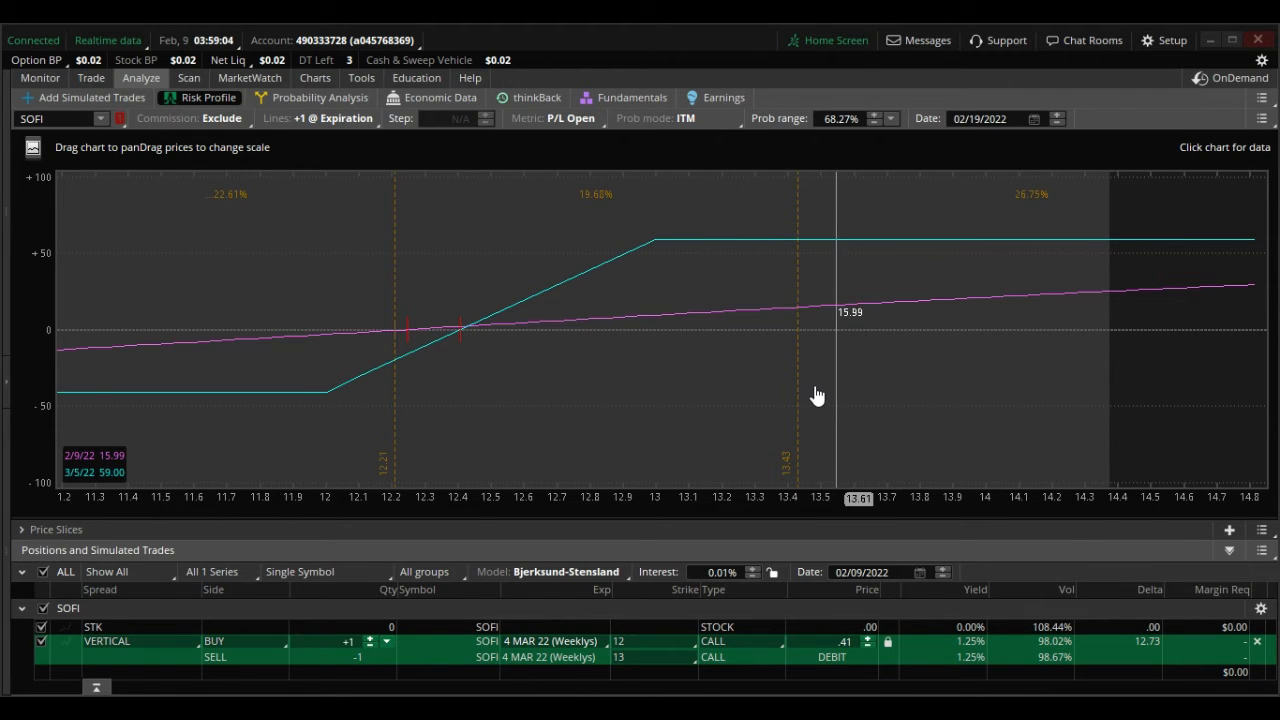
mouse_move(658, 378)
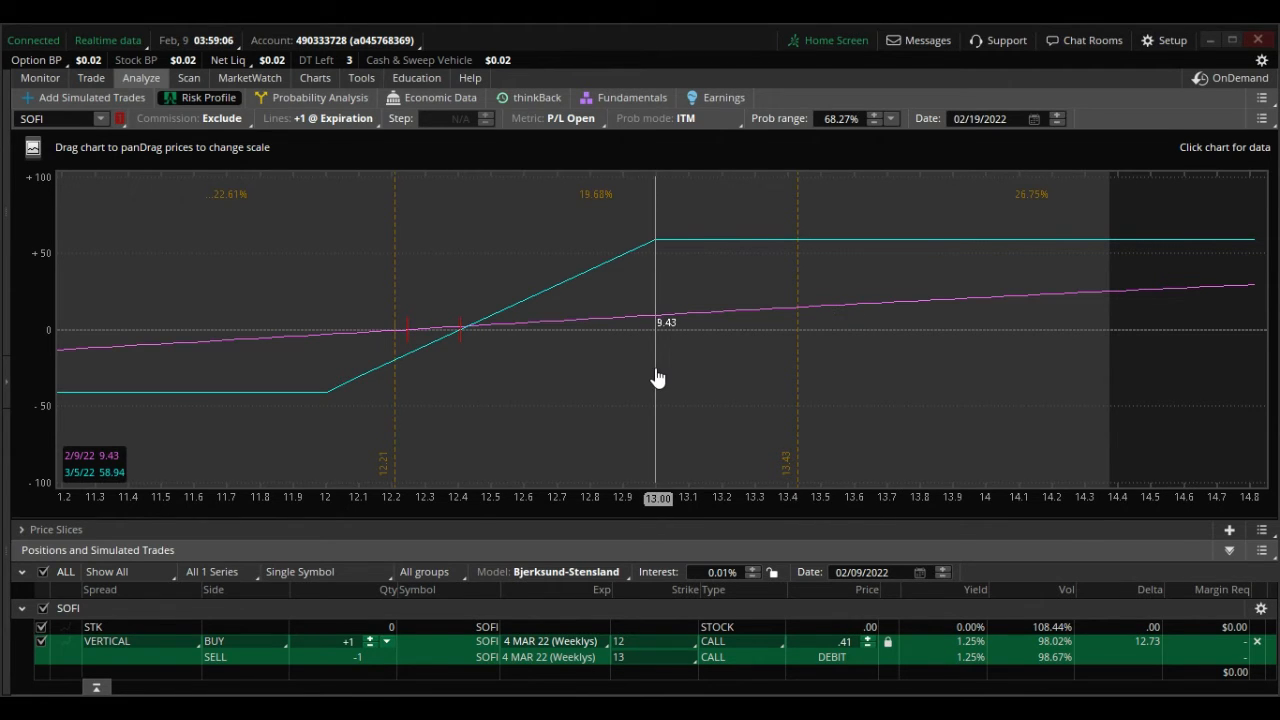
mouse_move(668, 376)
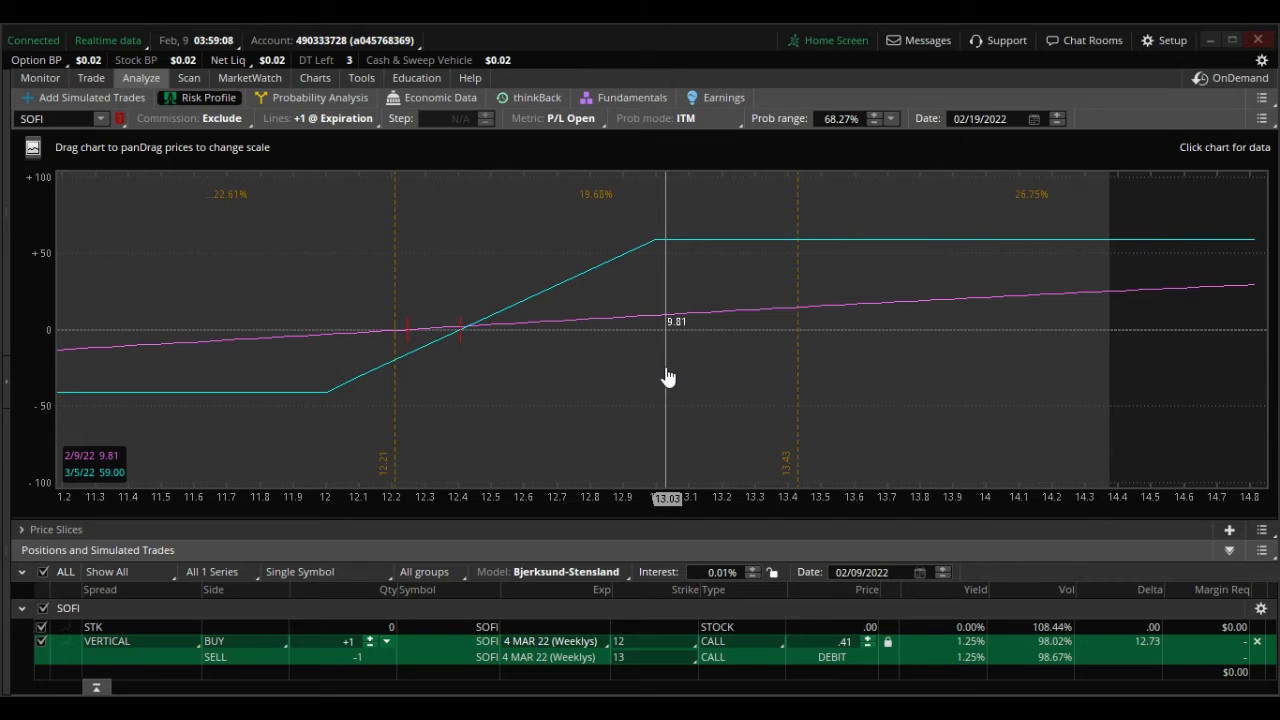
mouse_move(688, 376)
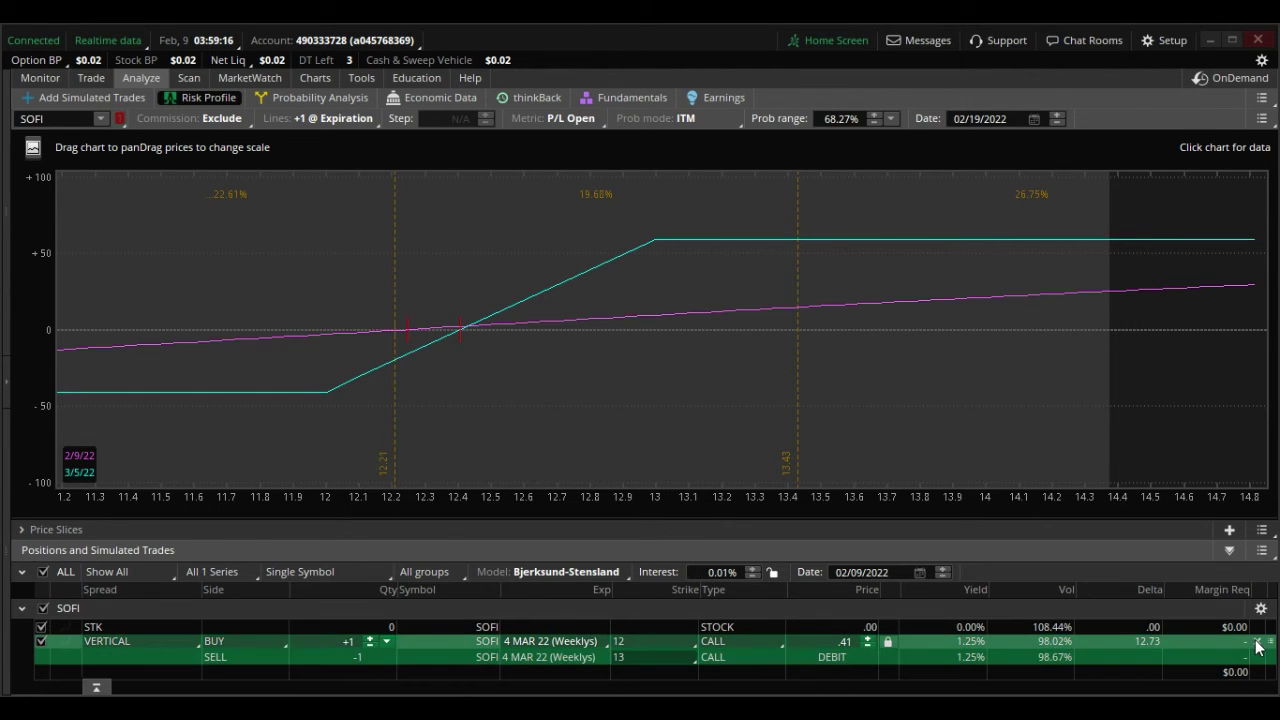
- Stage a single buy order for the SOFI 4 MAR 22 weekly 12 call at a 1.32 limit
click(90, 76)
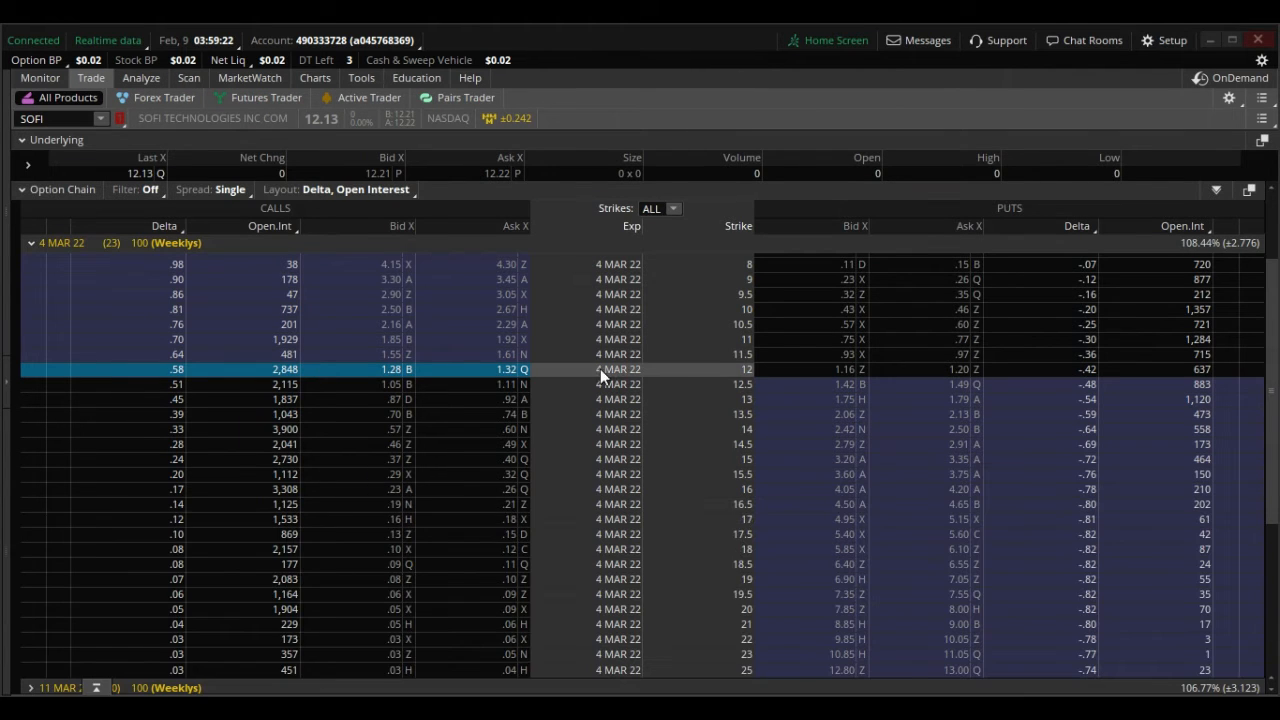
mouse_move(404, 380)
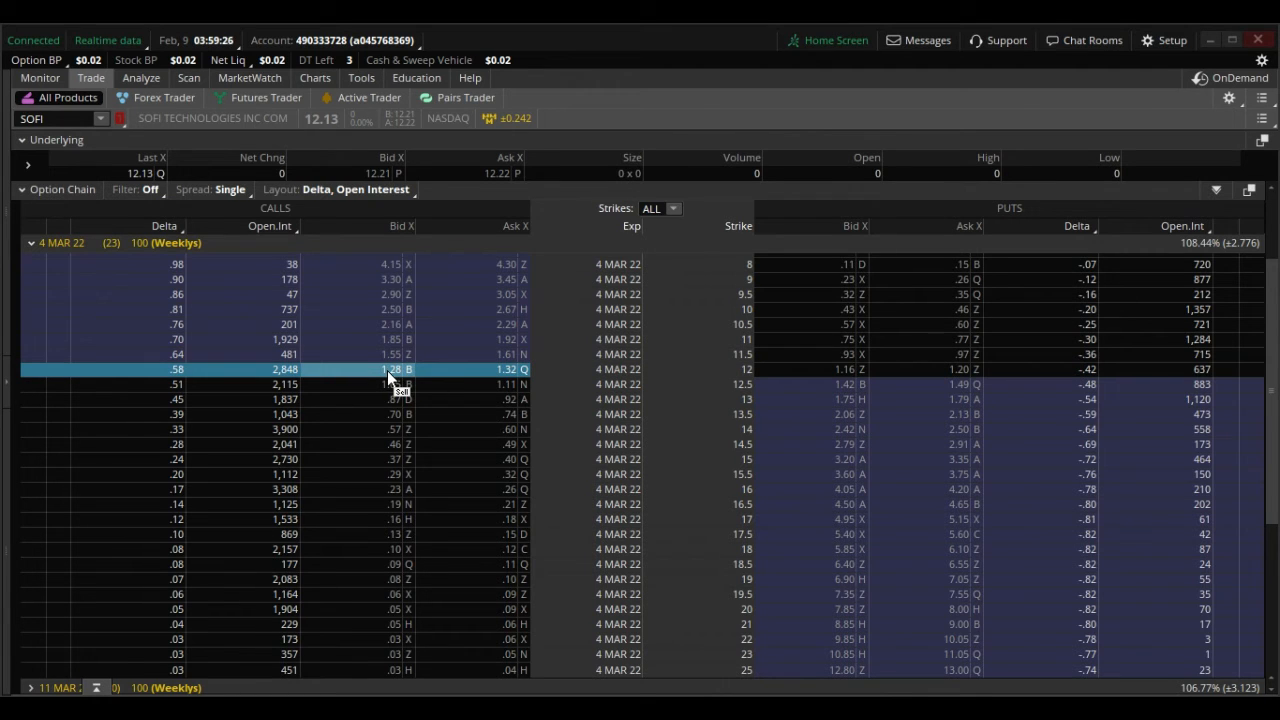
right_click(390, 368)
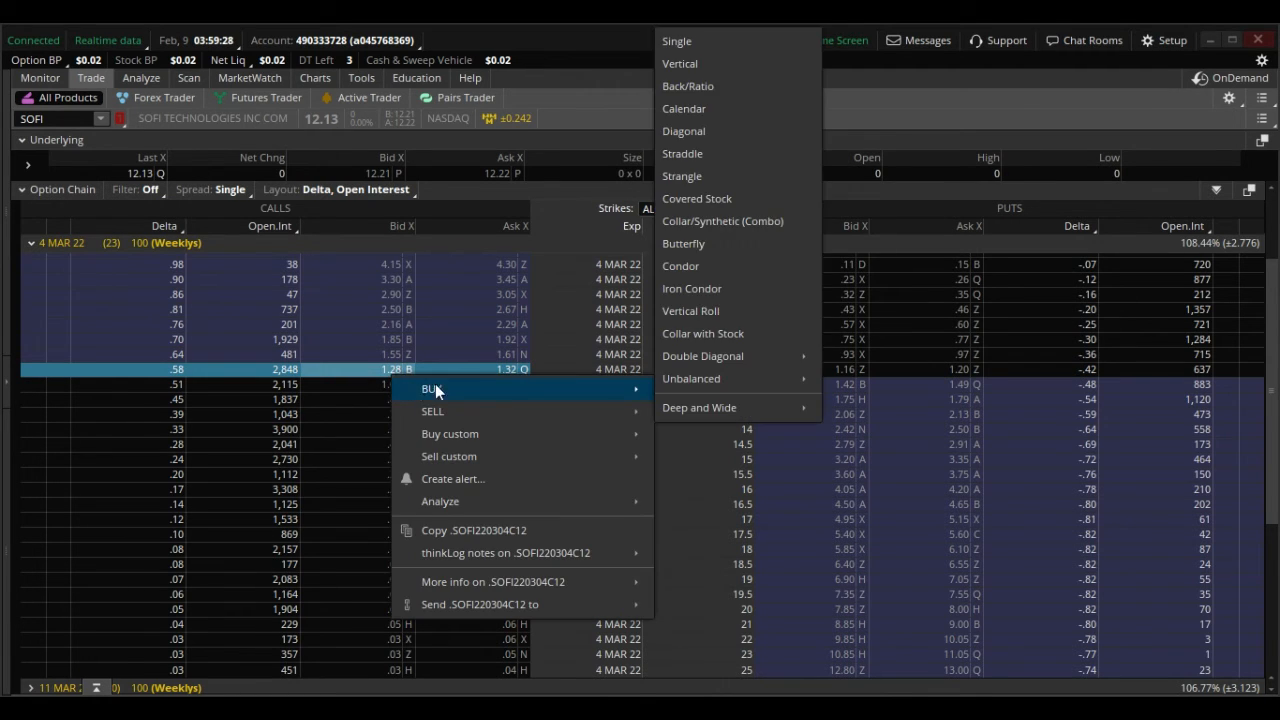
click(432, 388)
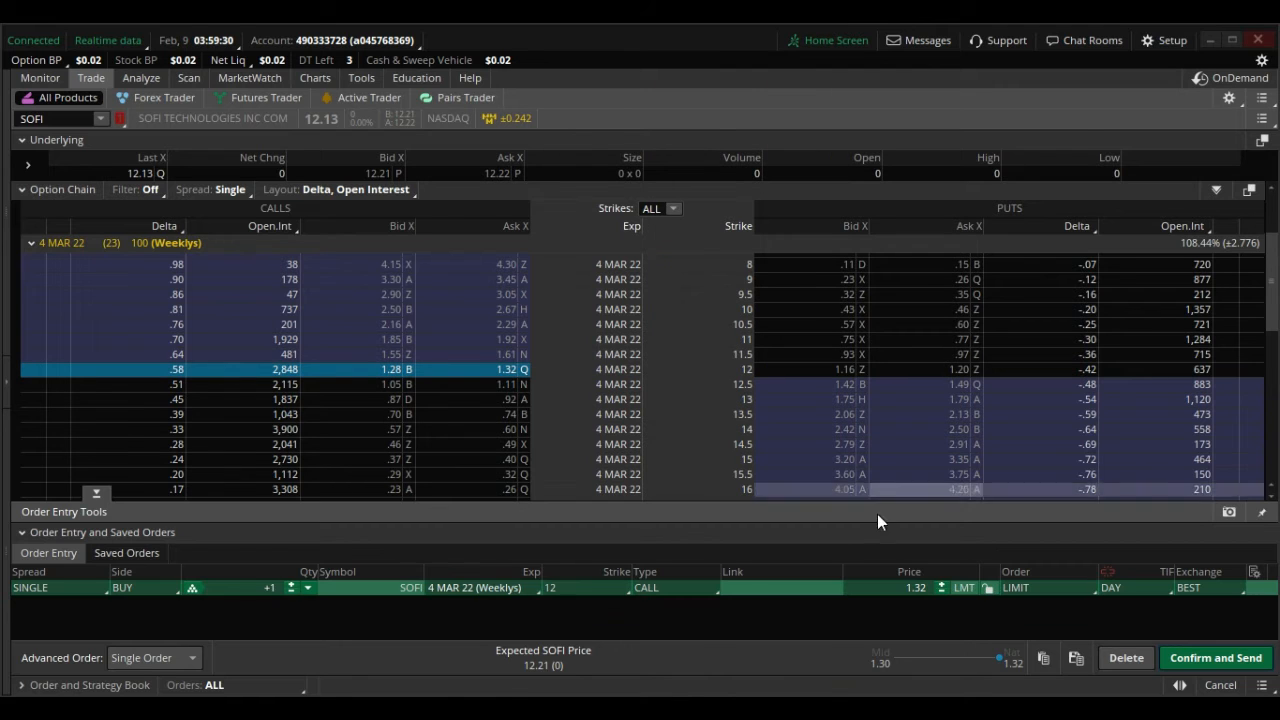
- Send the single 12 call order to the Risk Profile to analyze its P/L
right_click(880, 520)
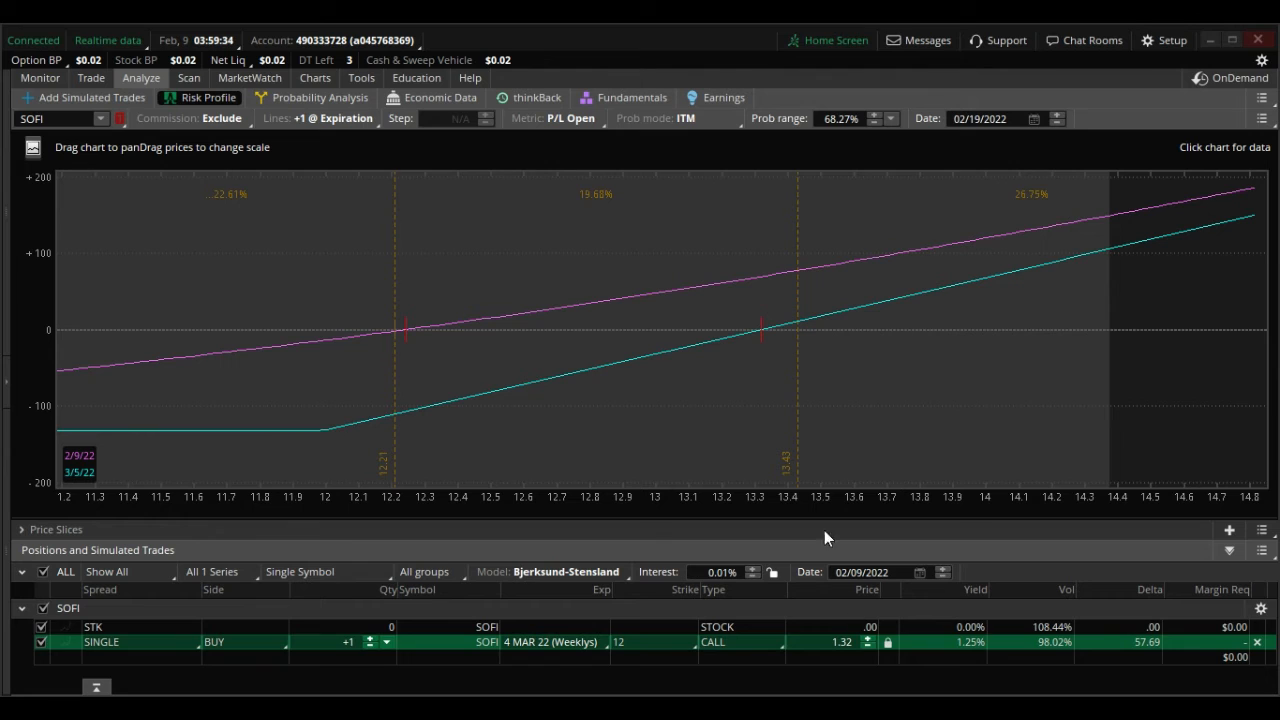
mouse_move(756, 404)
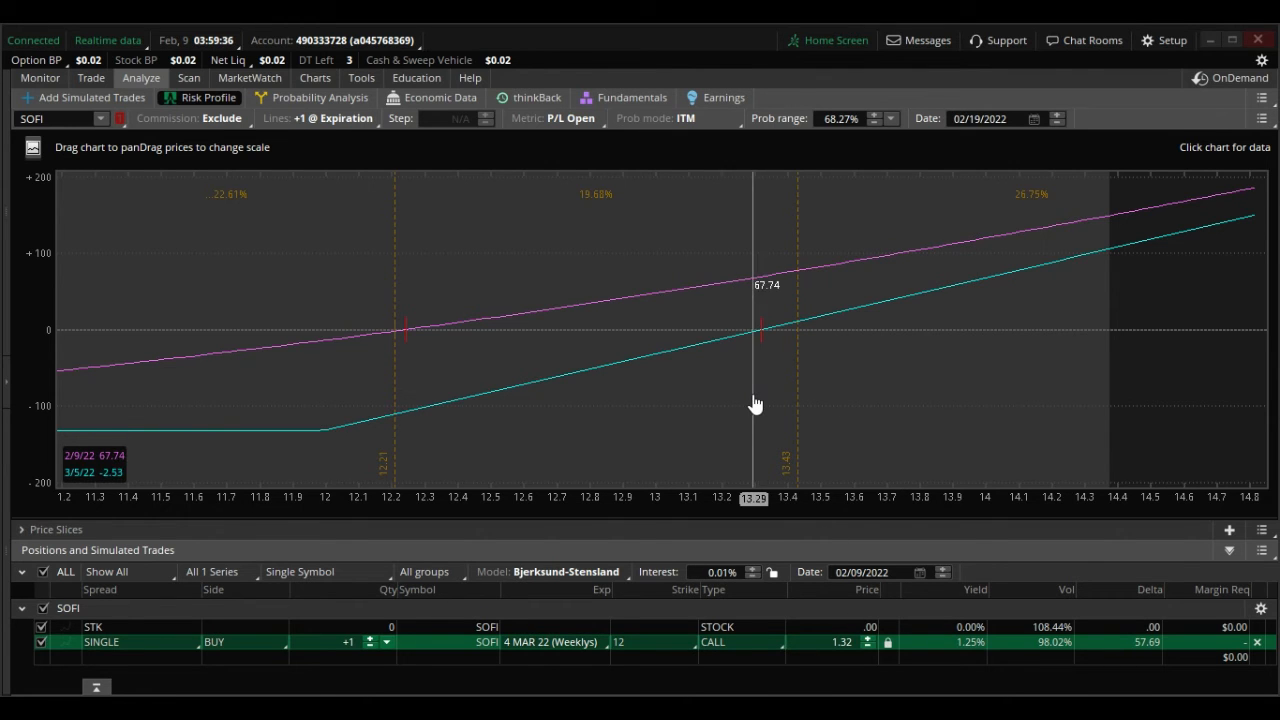
mouse_move(770, 400)
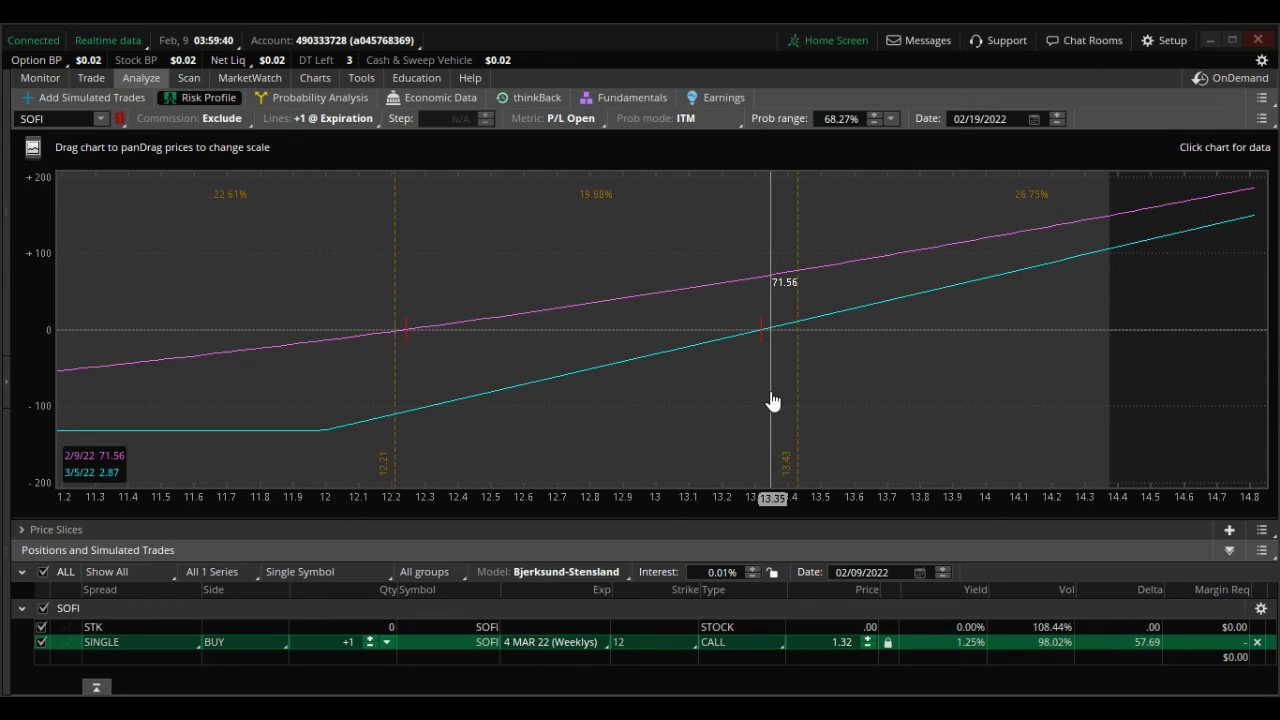
mouse_move(1208, 328)
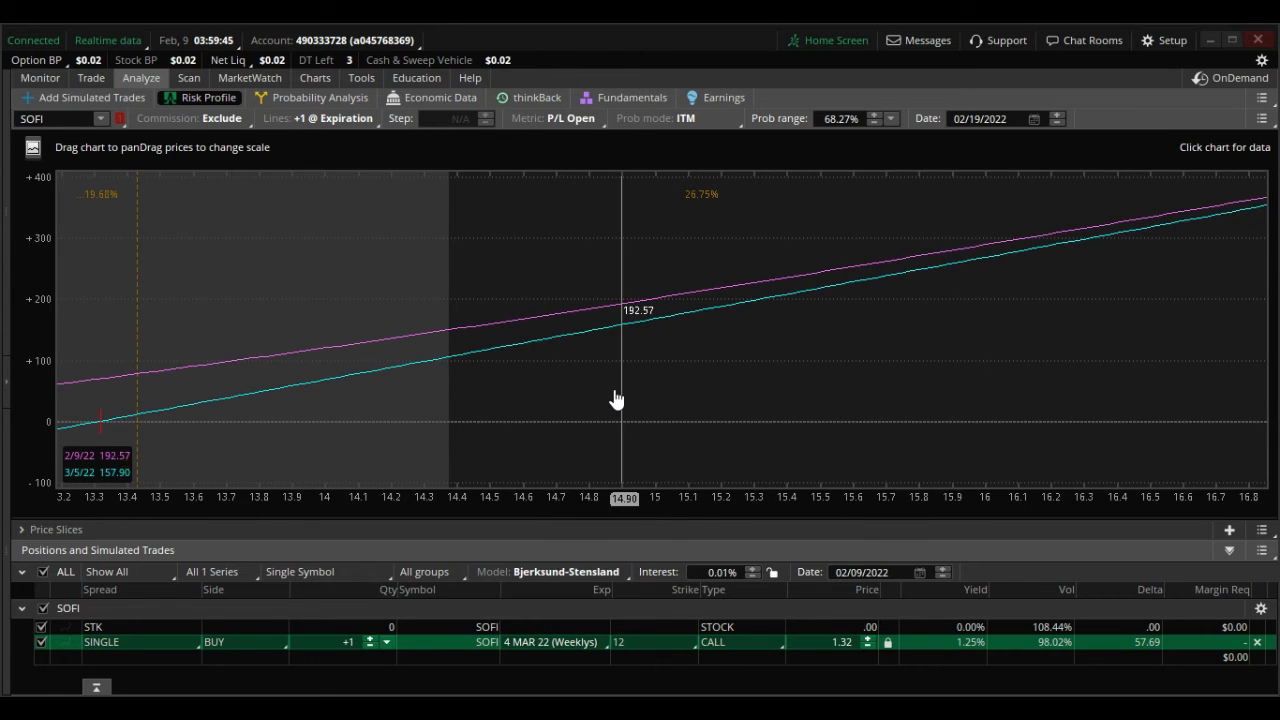
mouse_move(652, 400)
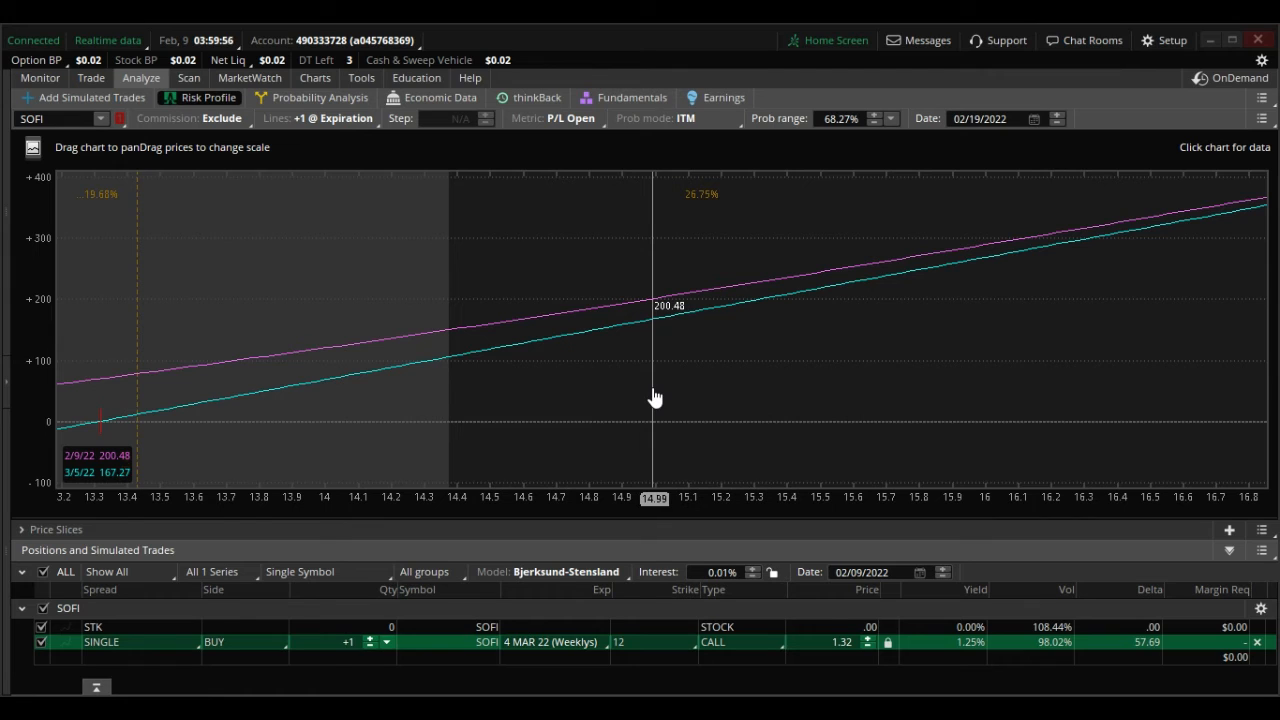
mouse_move(664, 388)
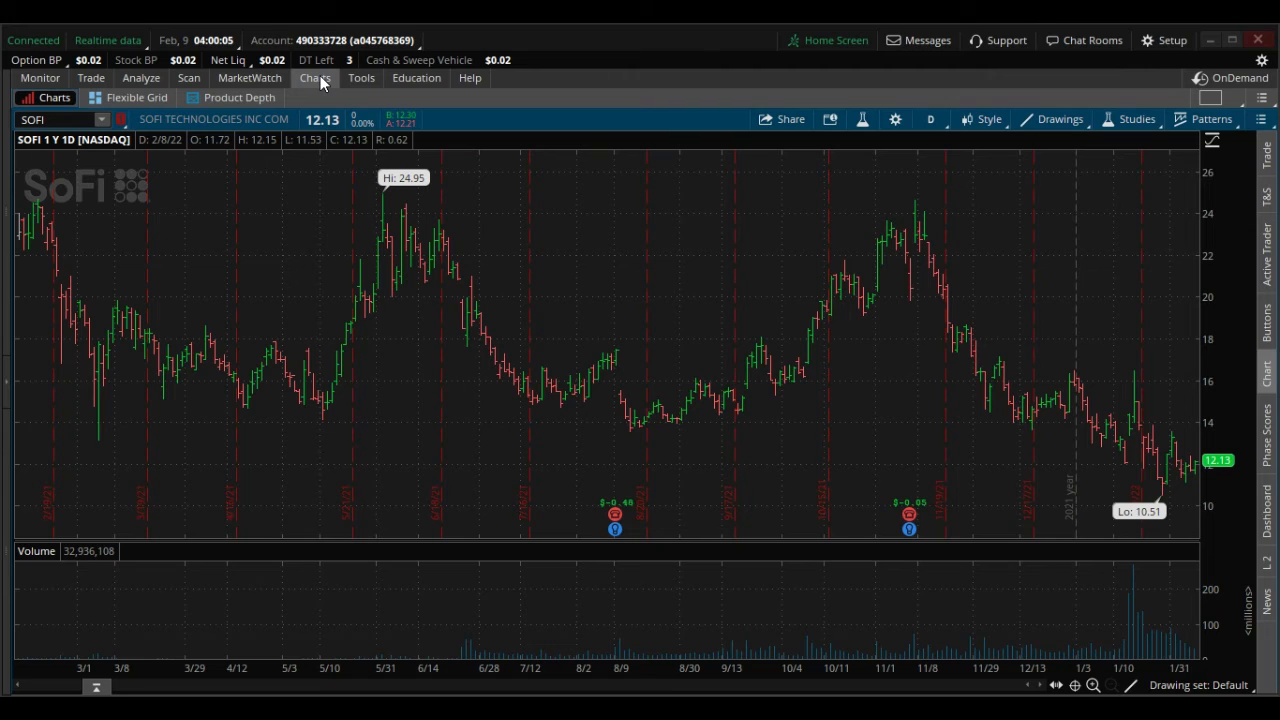
mouse_move(614, 516)
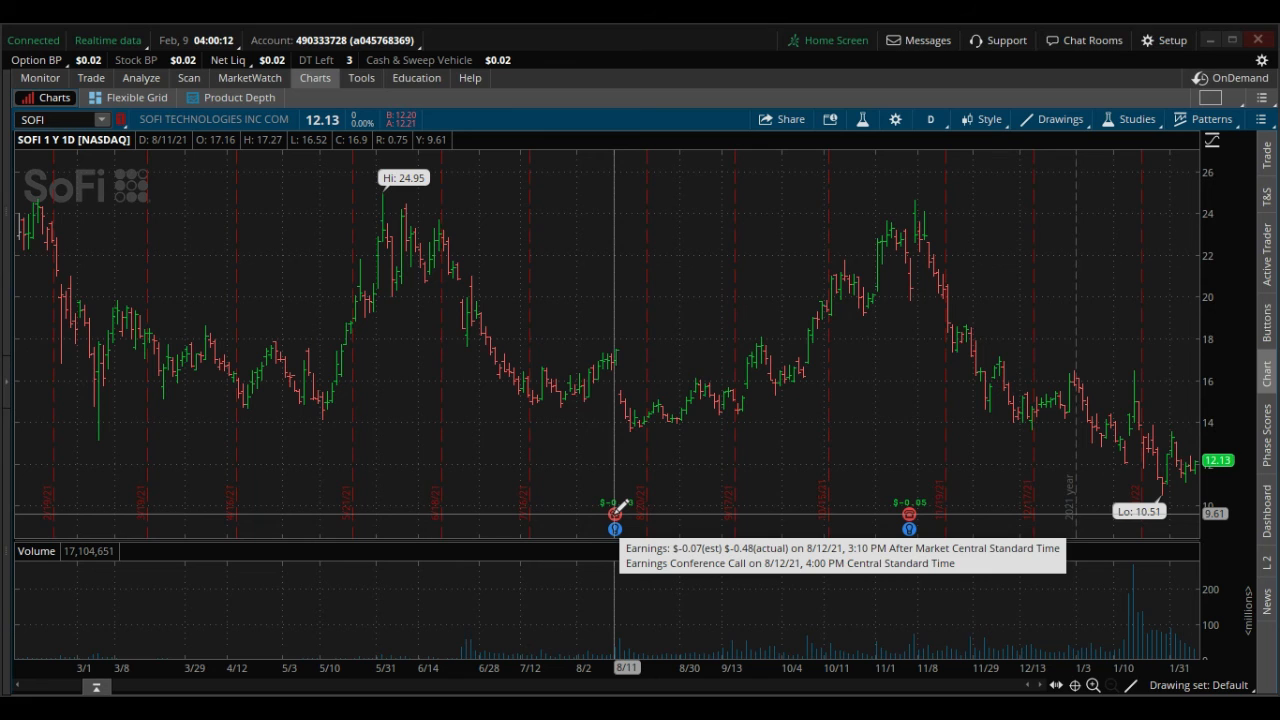
mouse_move(890, 244)
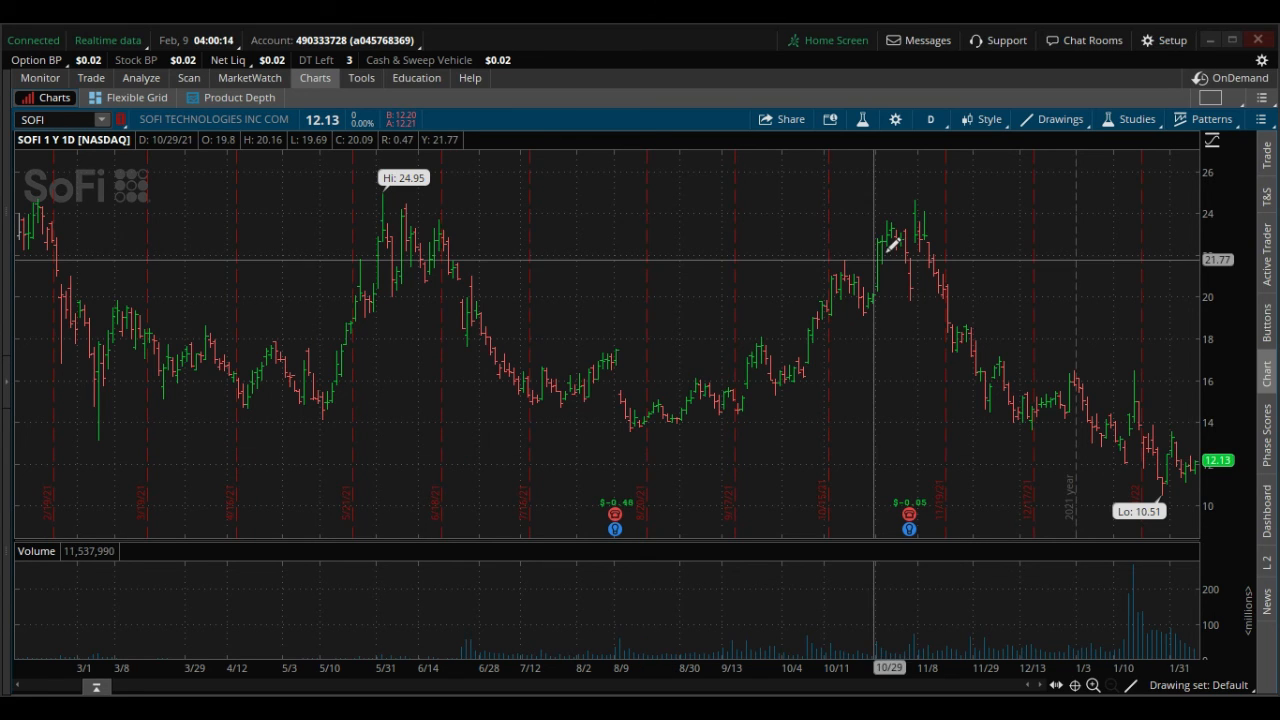
mouse_move(904, 512)
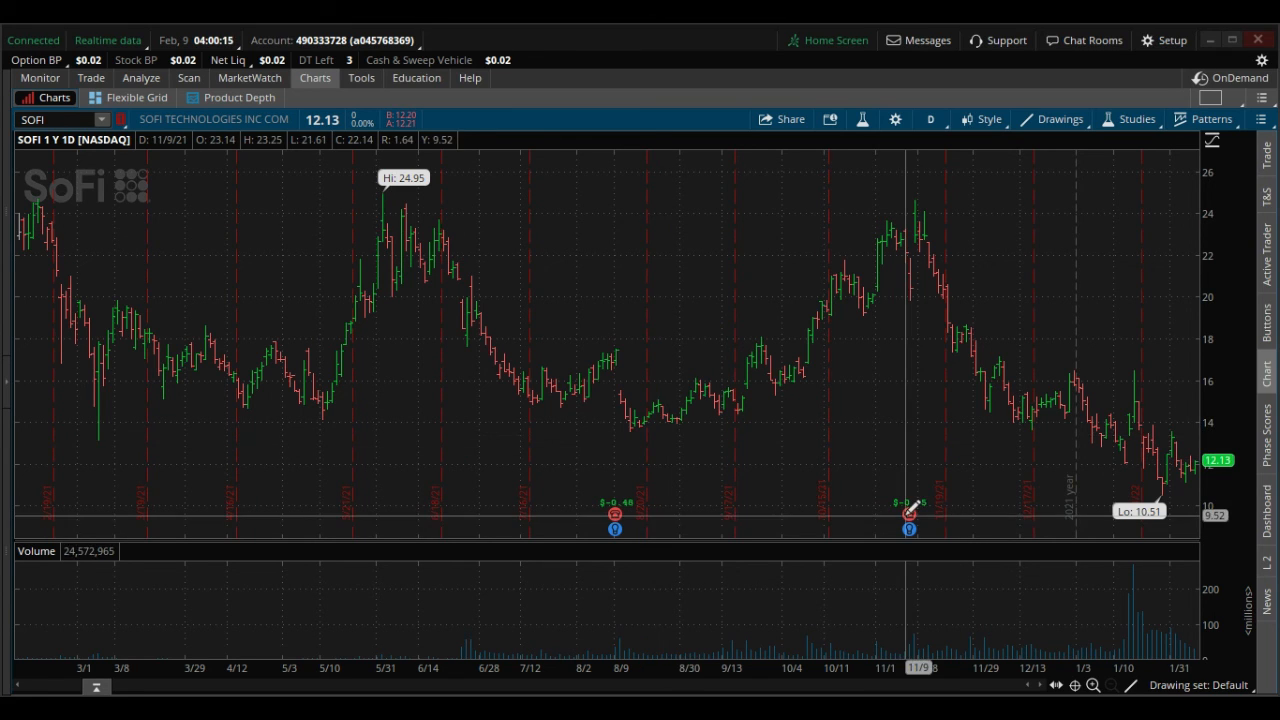
mouse_move(908, 516)
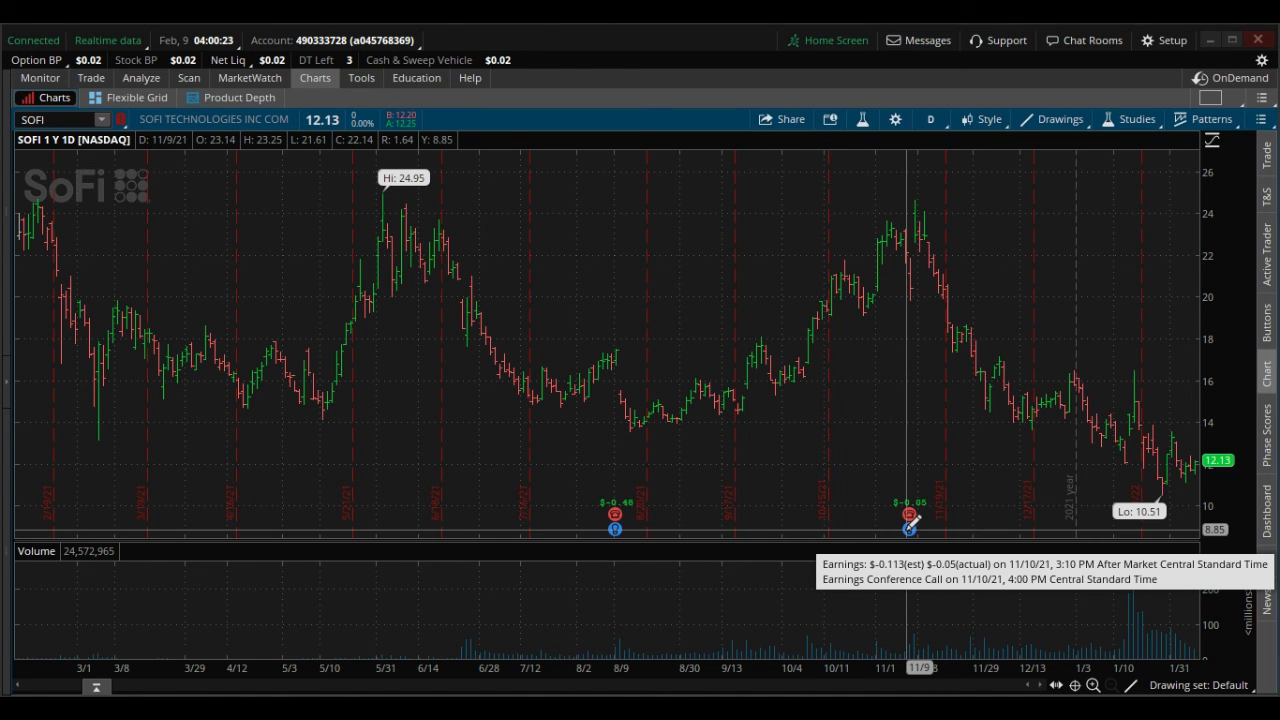
mouse_move(888, 224)
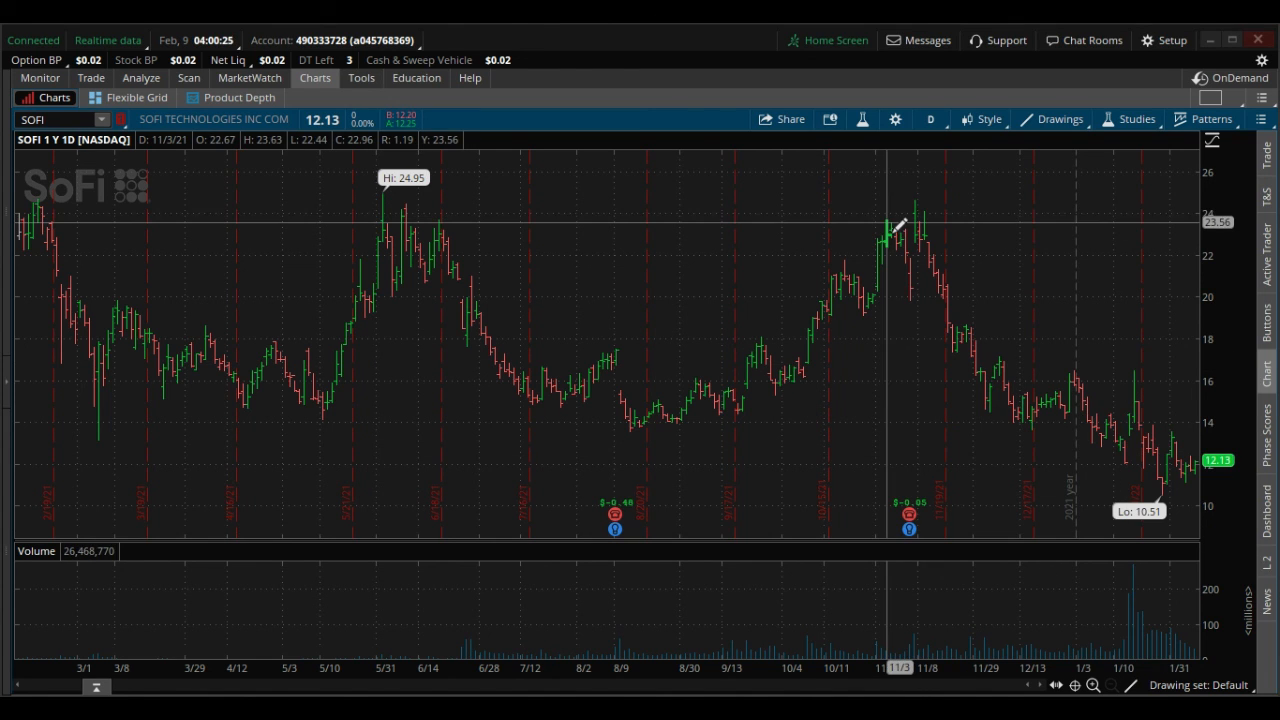
mouse_move(900, 344)
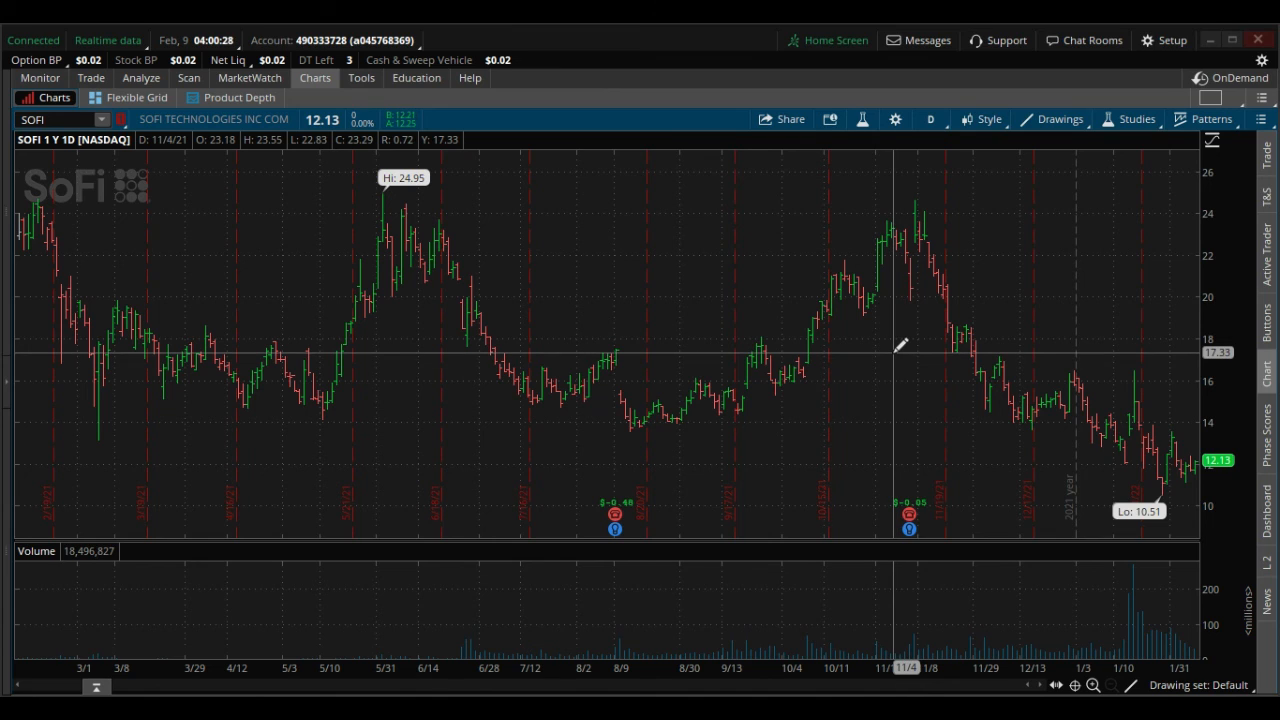